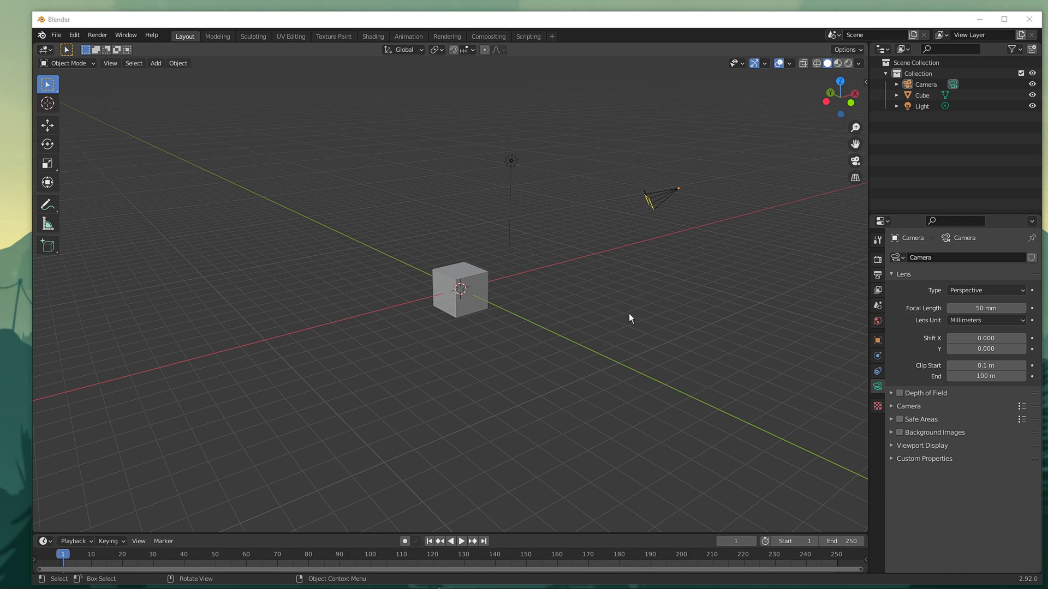
mouse_move(632, 309)
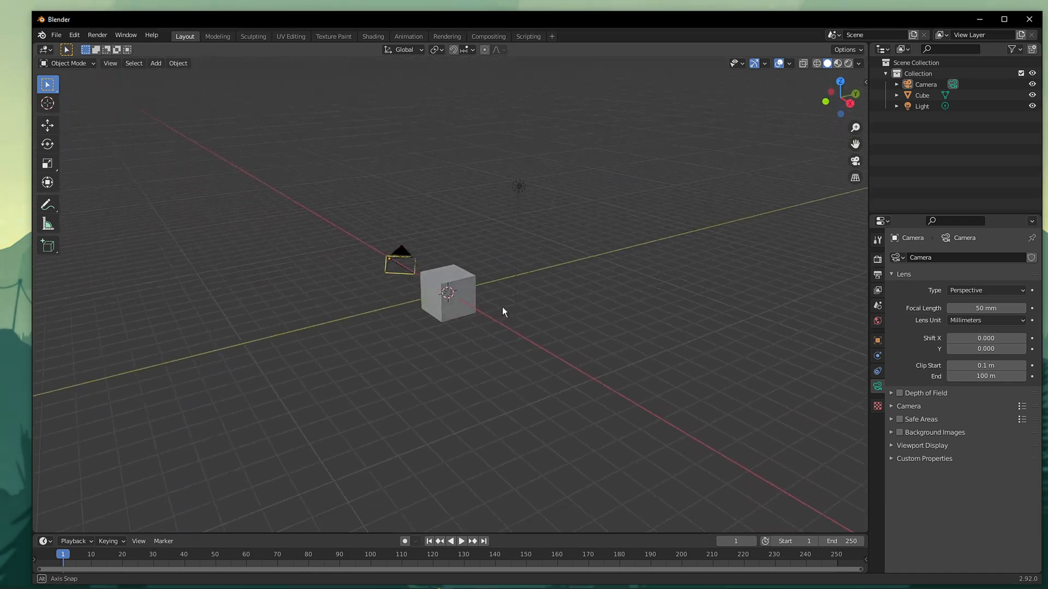
Step: Select the camera and switch the viewport to look through it at the cube
drag(503, 311, 646, 305)
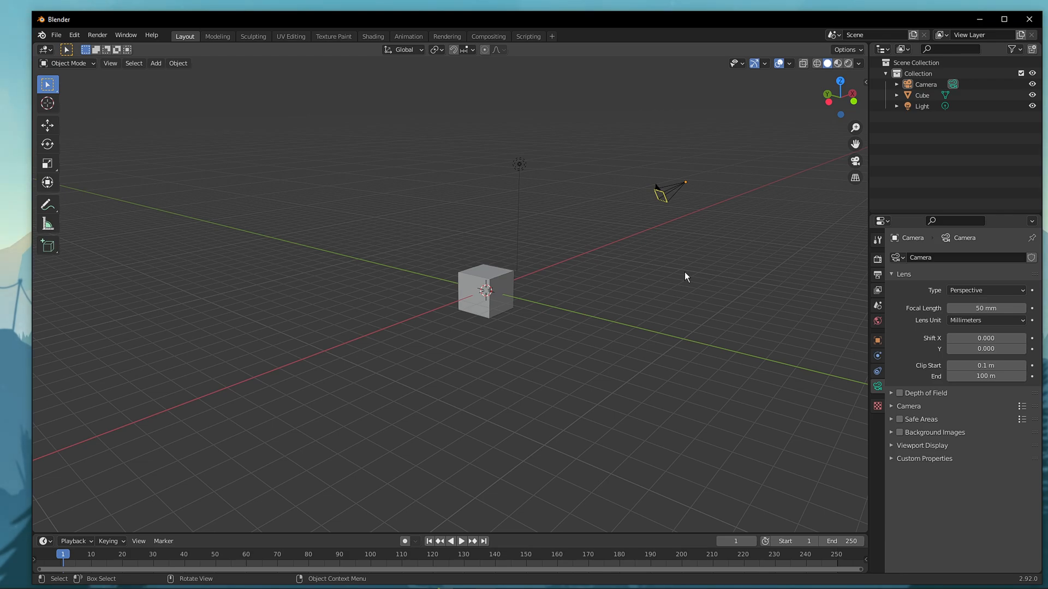
mouse_move(676, 281)
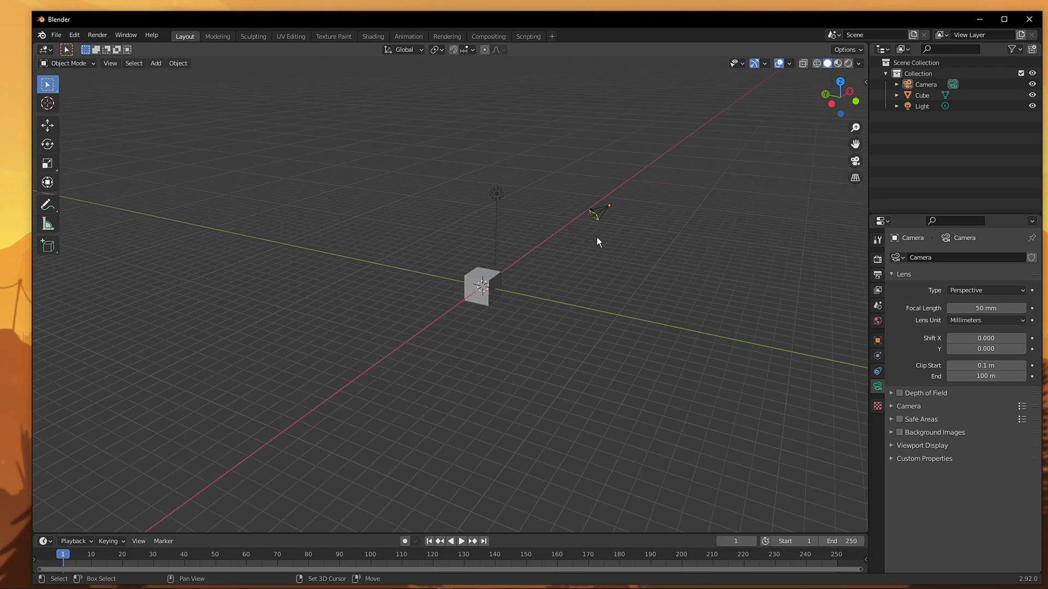
drag(597, 241, 570, 260)
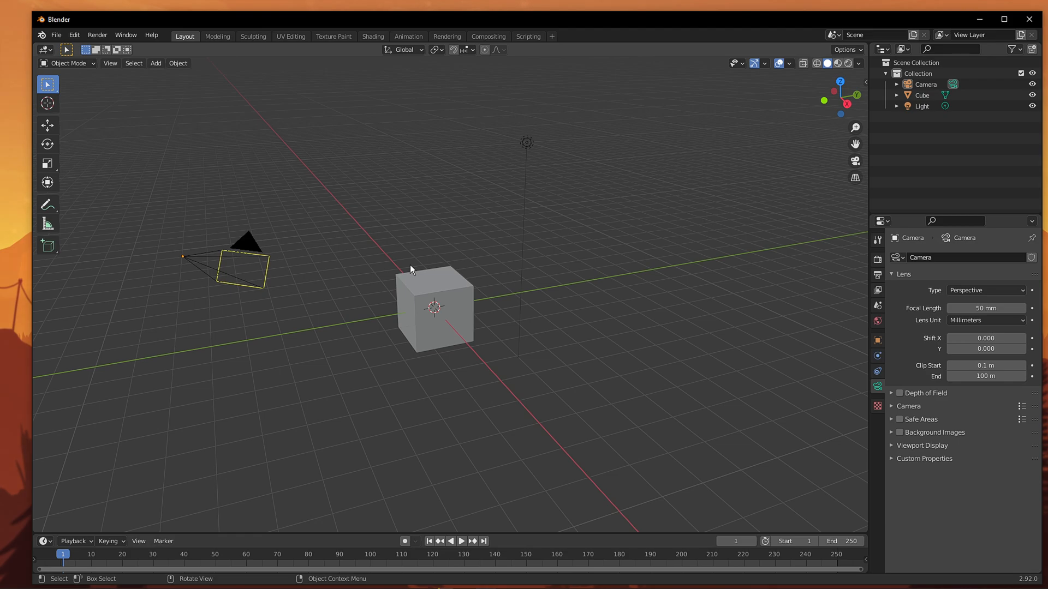
click(240, 261)
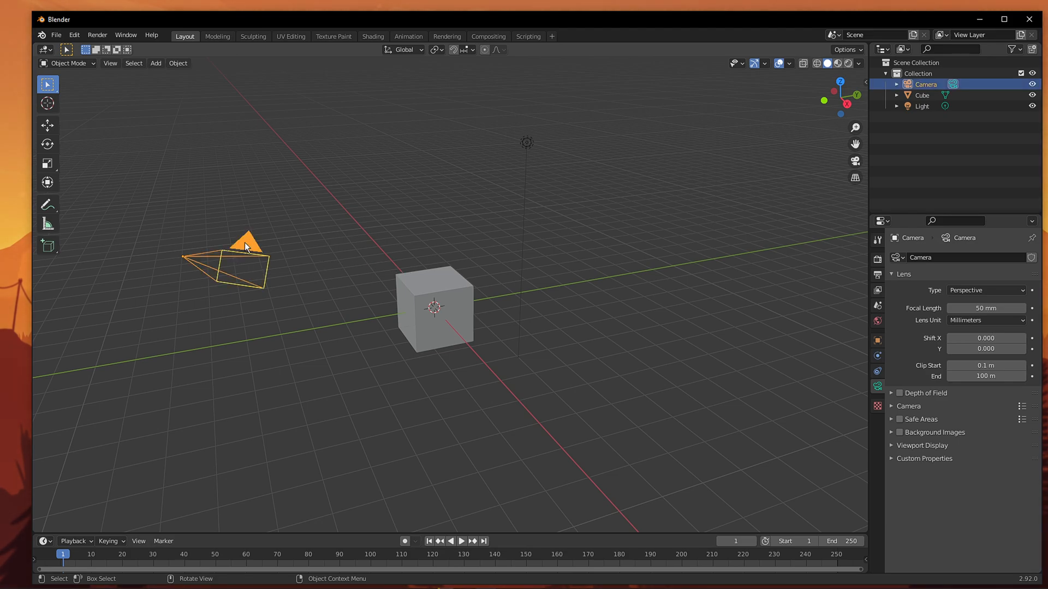
click(927, 84)
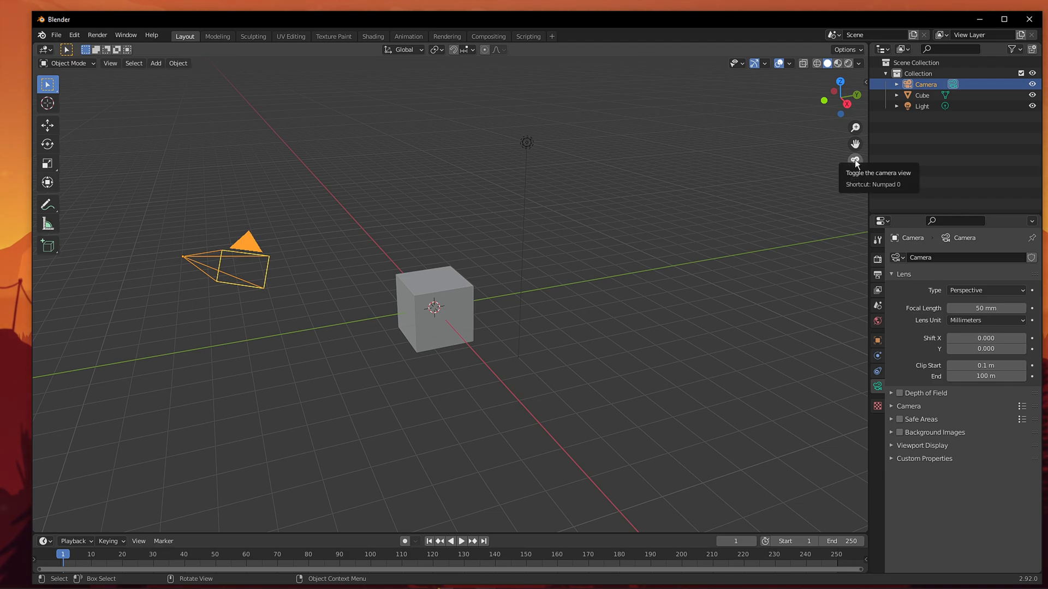
click(855, 160)
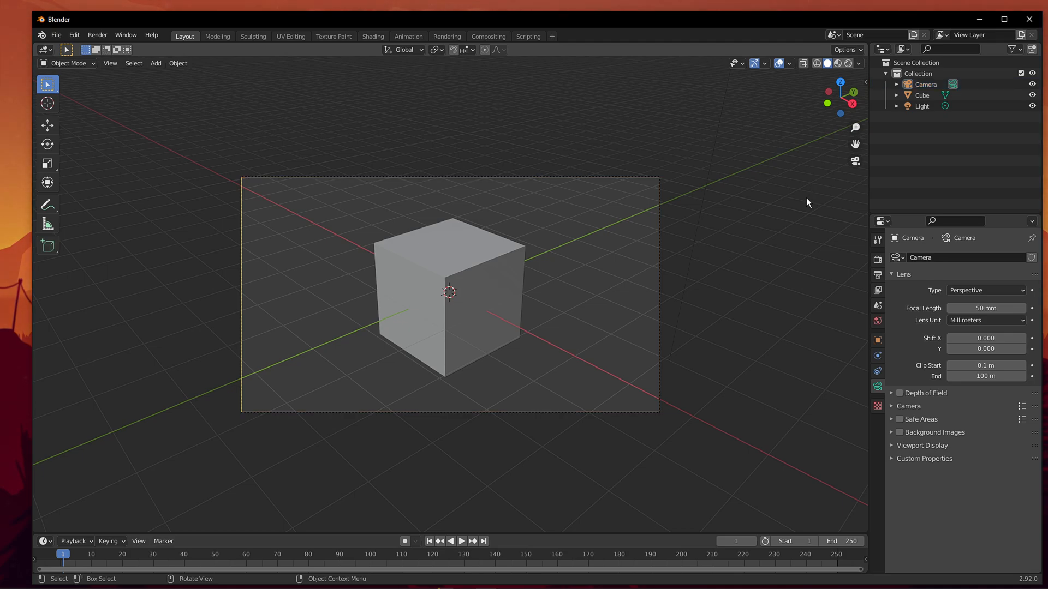
mouse_move(483, 242)
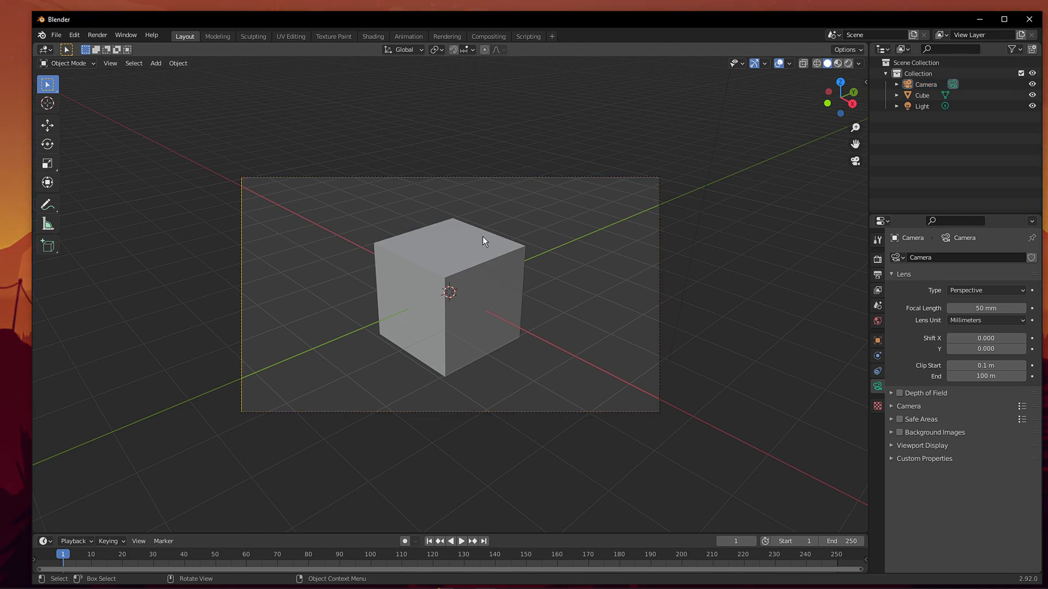
mouse_move(481, 183)
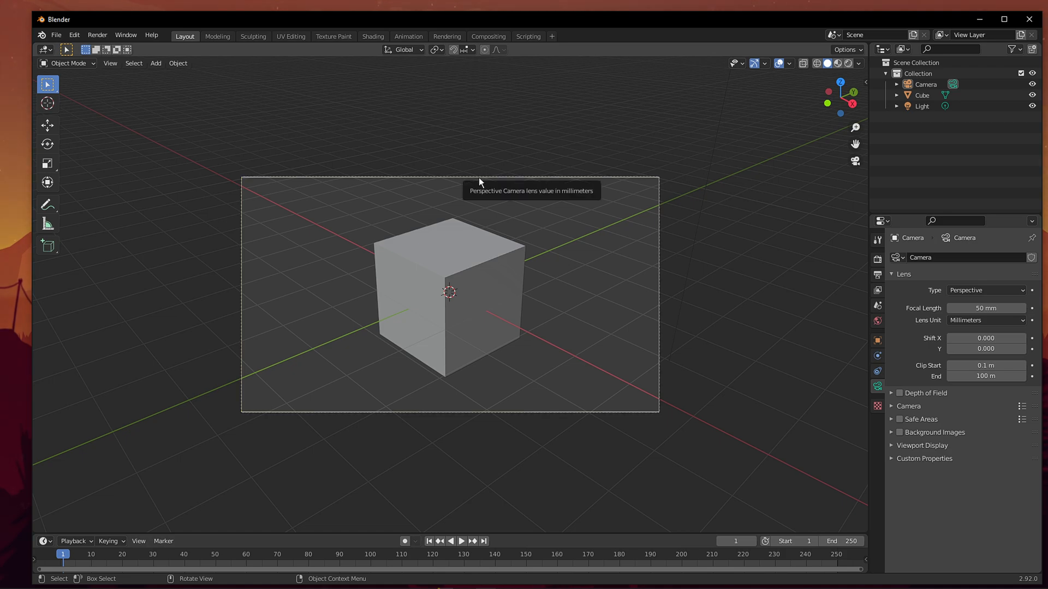
mouse_move(796, 248)
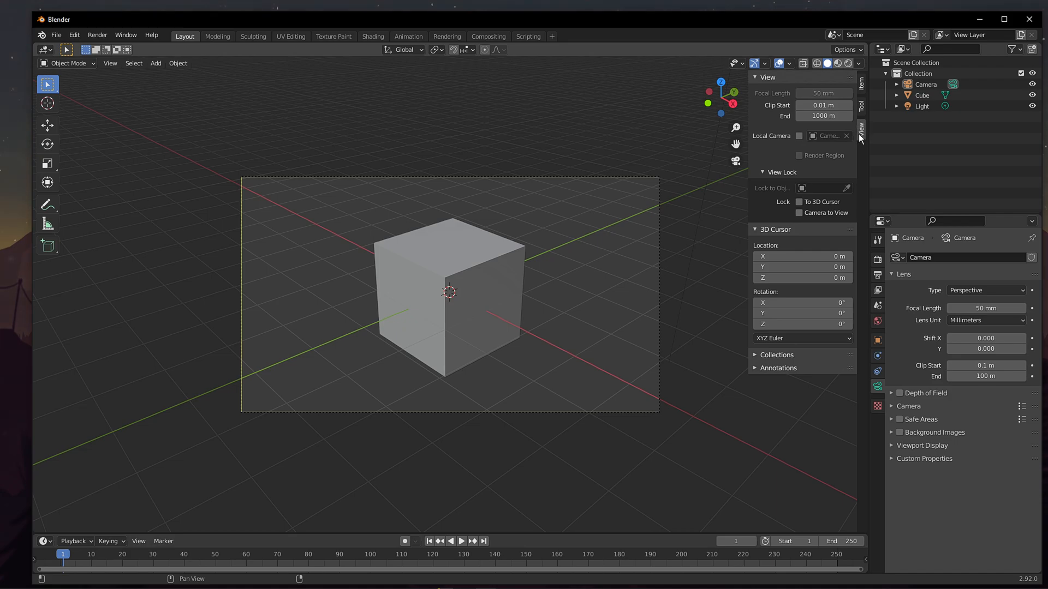
Step: Enable Camera to View under View Lock in the sidebar's View panel
click(799, 213)
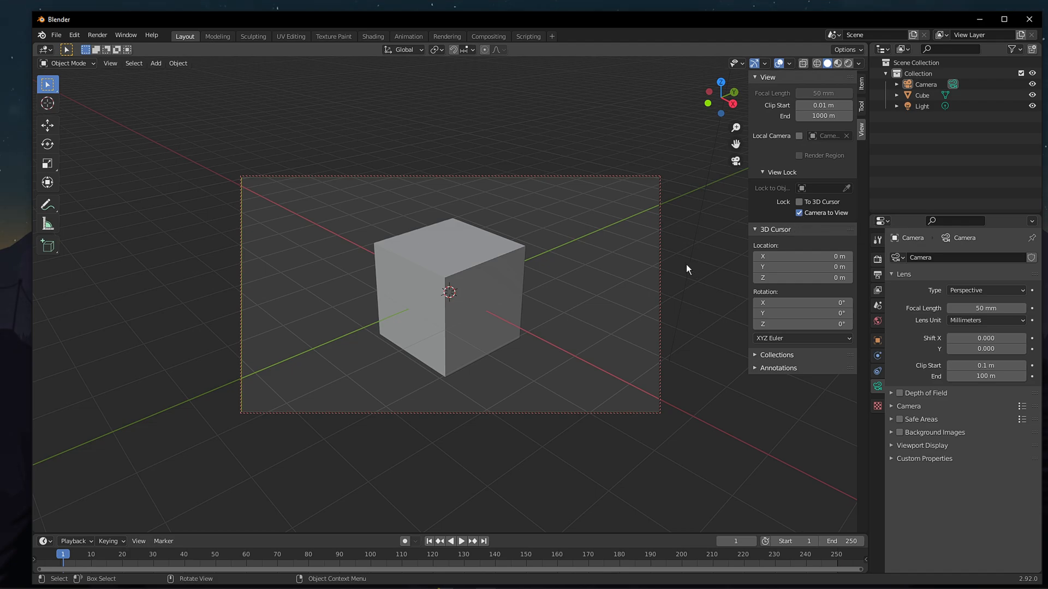
click(921, 106)
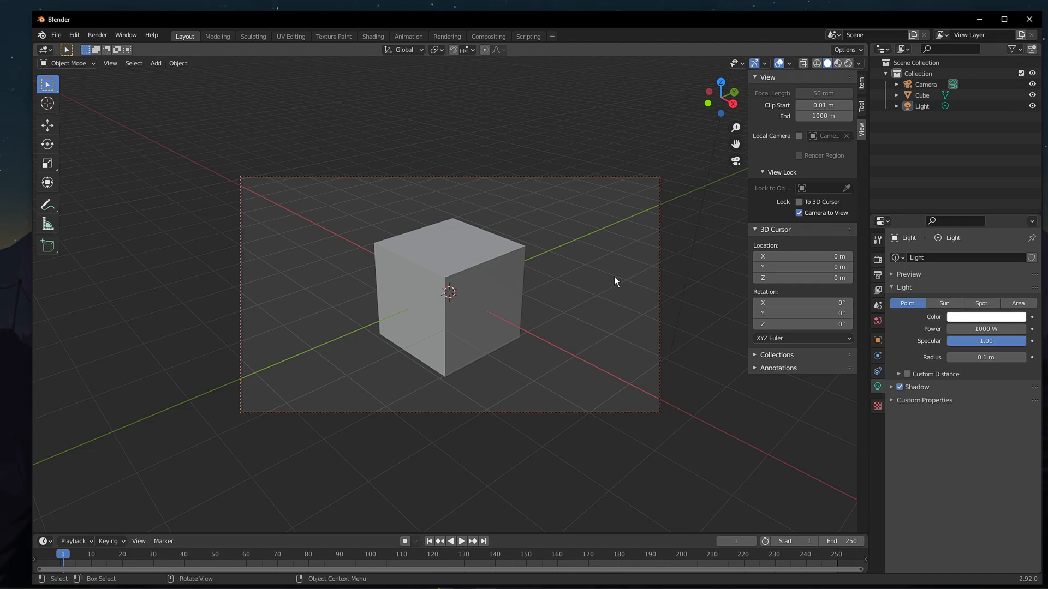